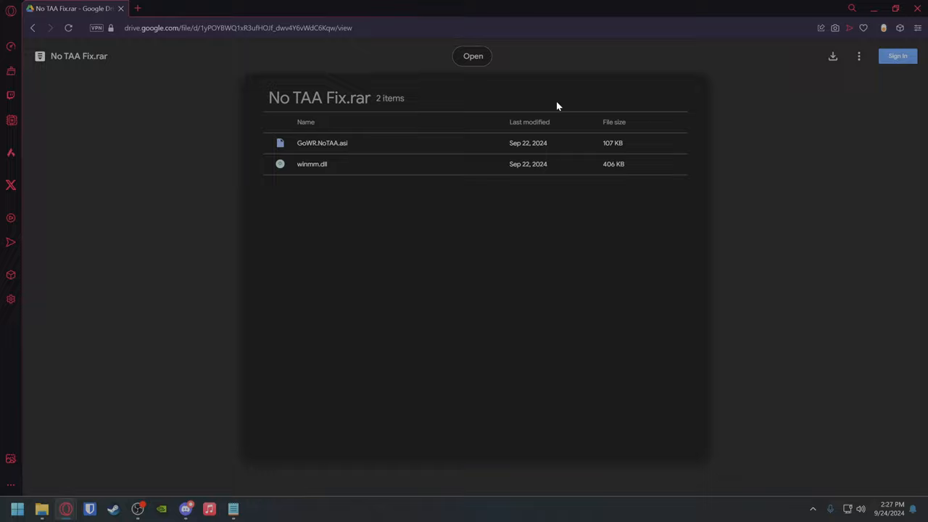
mouse_move(820, 69)
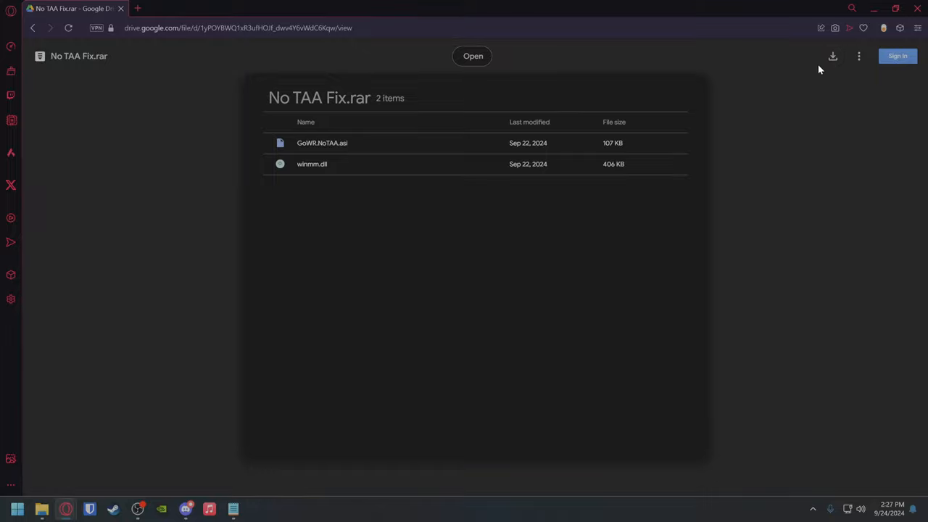
Step: Start downloading the No TAA Fix.rar archive from its Google Drive preview
left_click(833, 56)
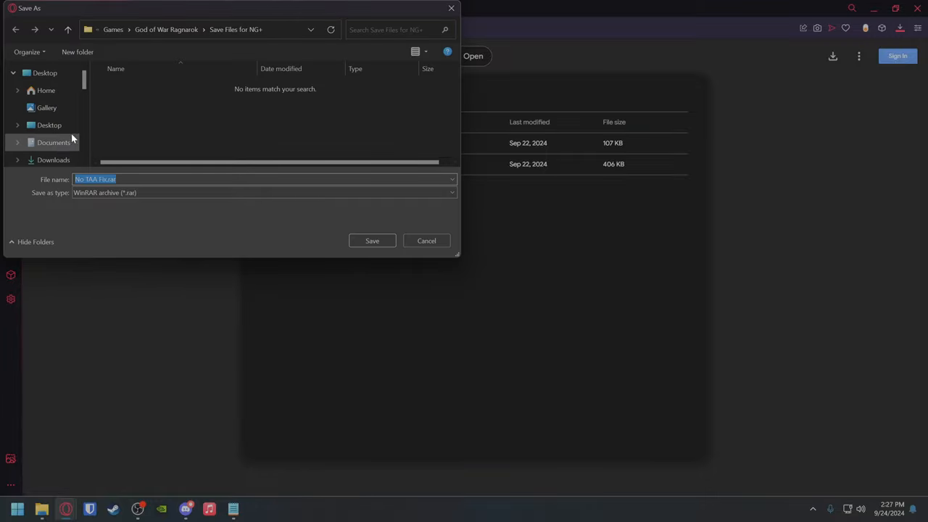
Step: Save No TAA Fix.rar to the Desktop
left_click(49, 124)
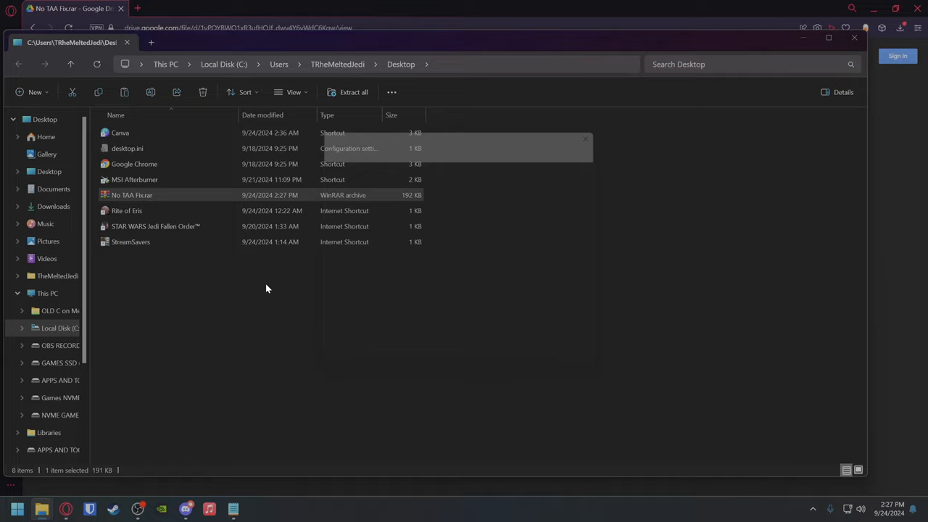
Step: Extract No TAA Fix.rar into its own folder revealing GoWR.NoTAA.asi and winmm.dll
left_click(354, 92)
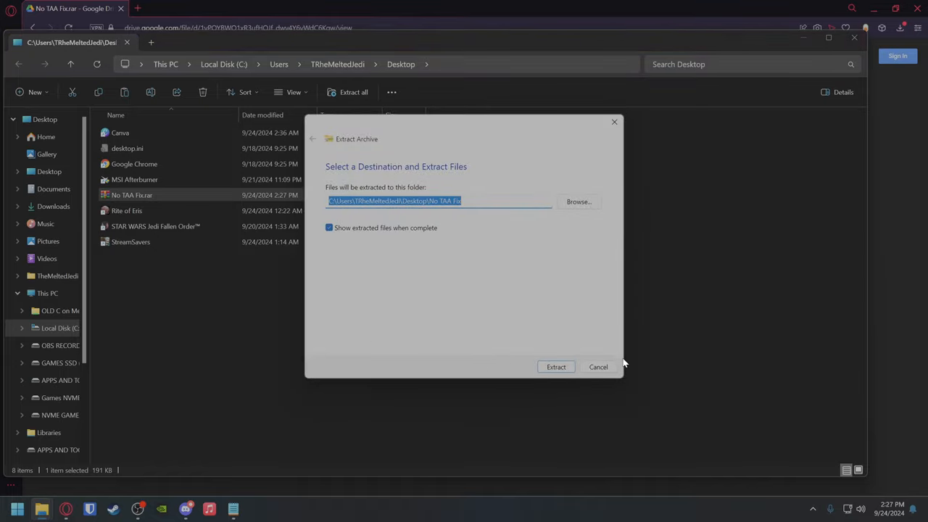
left_click(598, 367)
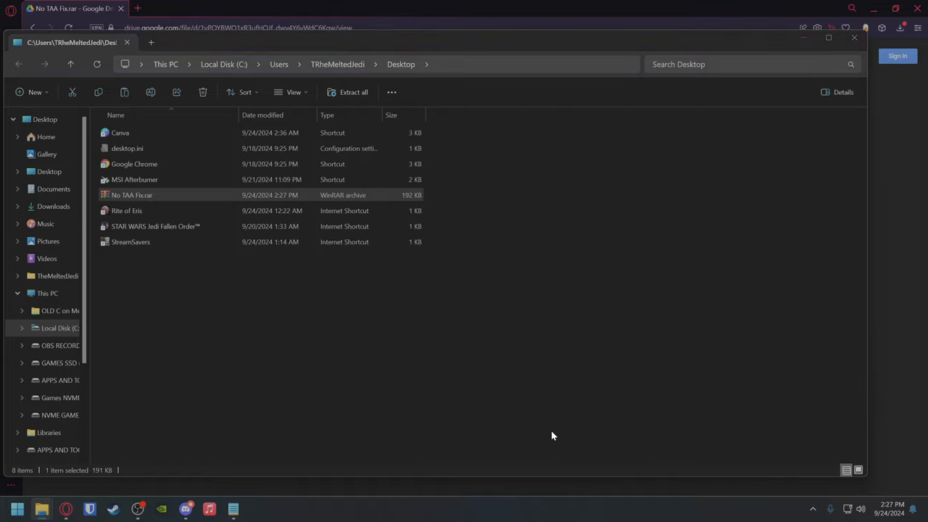
double_click(131, 194)
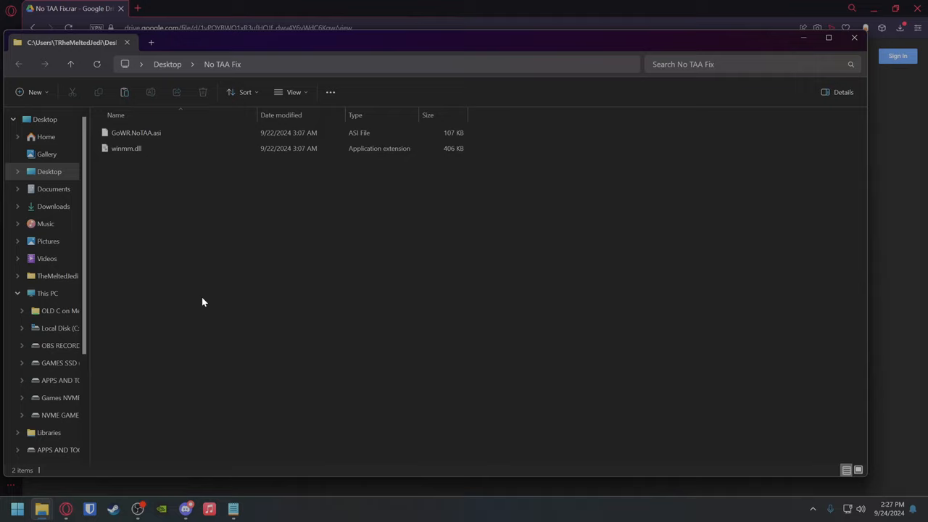
mouse_move(148, 185)
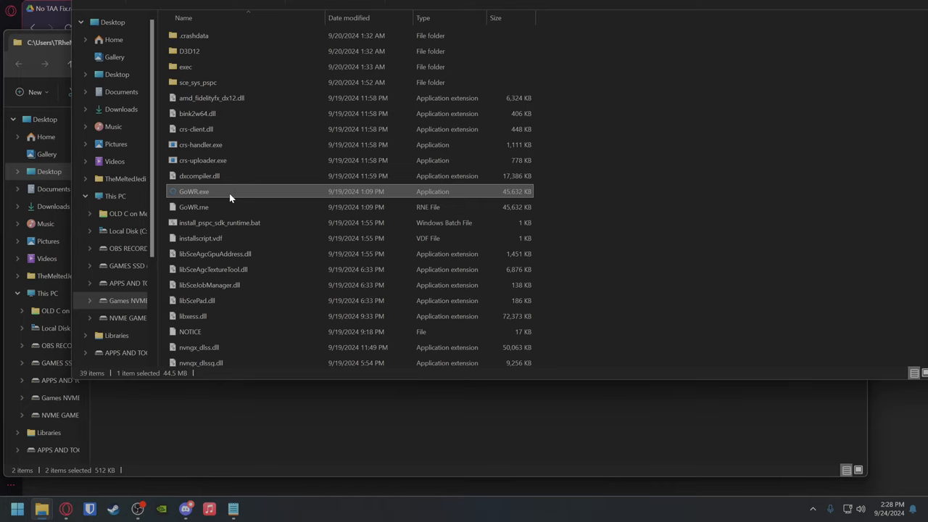
mouse_move(141, 478)
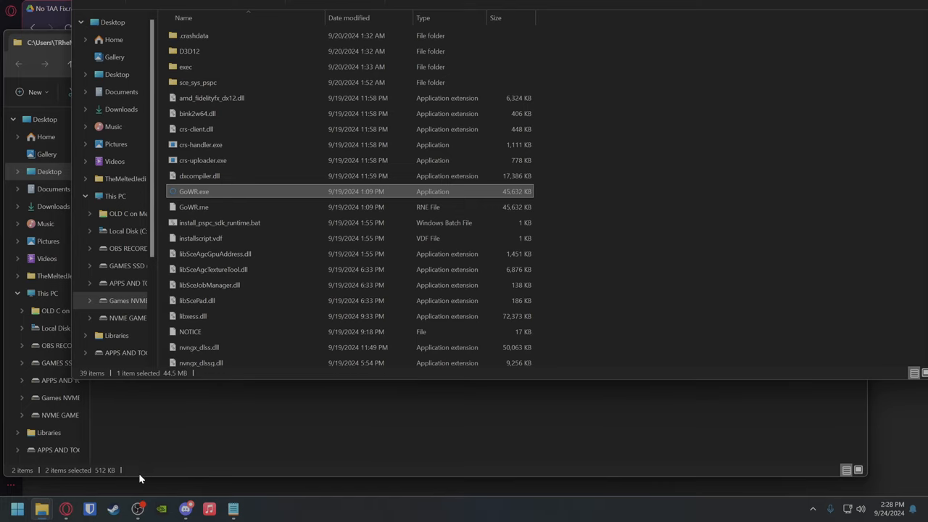
mouse_move(741, 240)
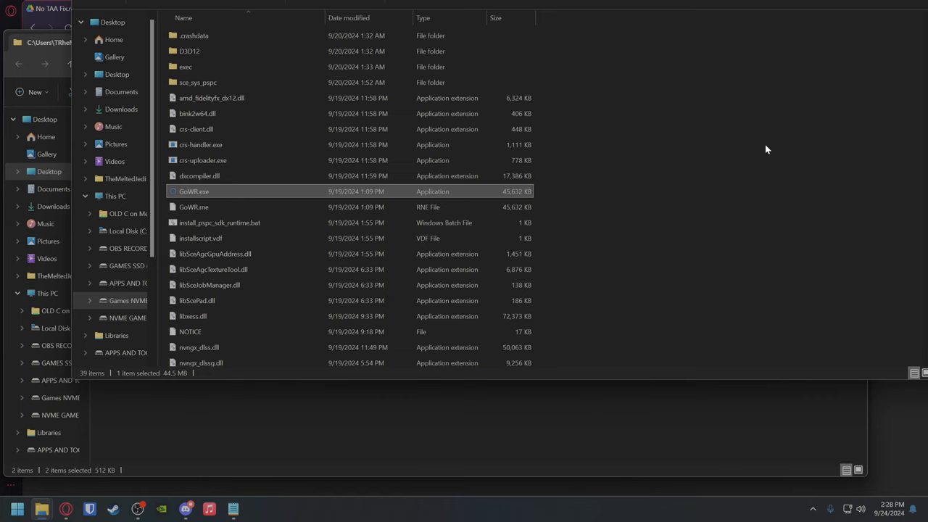
Step: Paste GoWR.NoTAA.asi and winmm.dll into the God of War Ragnarok folder, where GoWR.NoTAA.ini appears
right_click(766, 149)
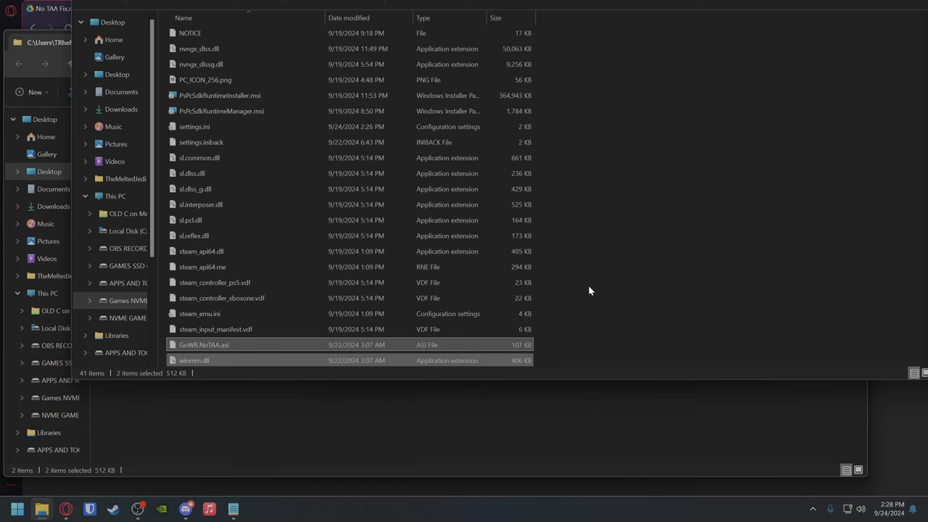
mouse_move(359, 313)
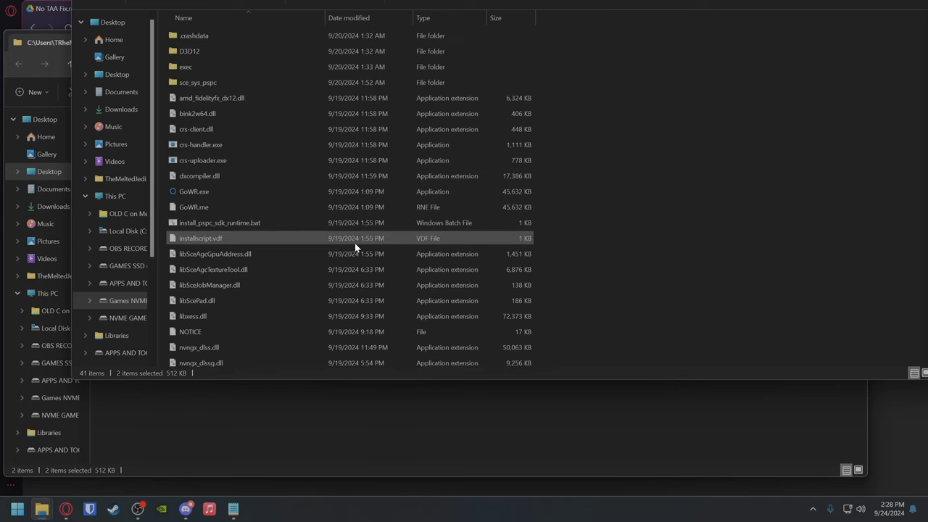
left_click(194, 191)
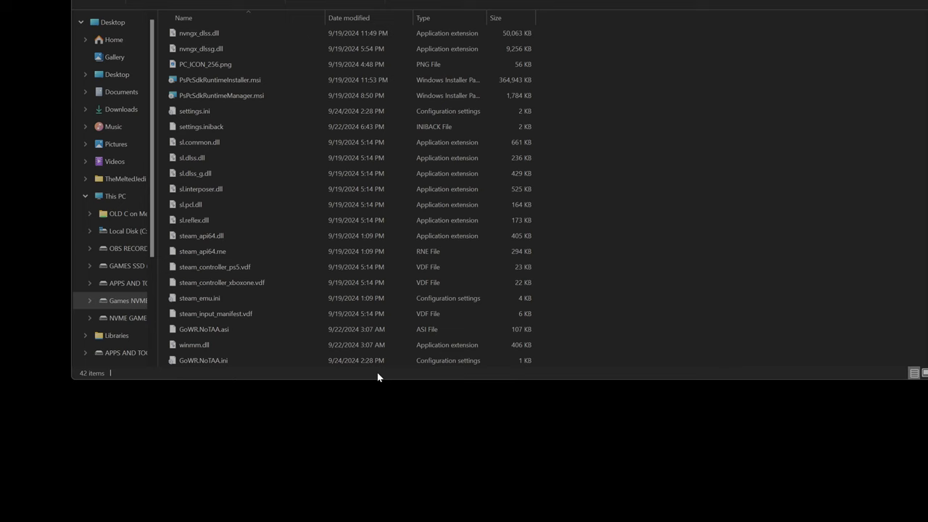
double_click(203, 360)
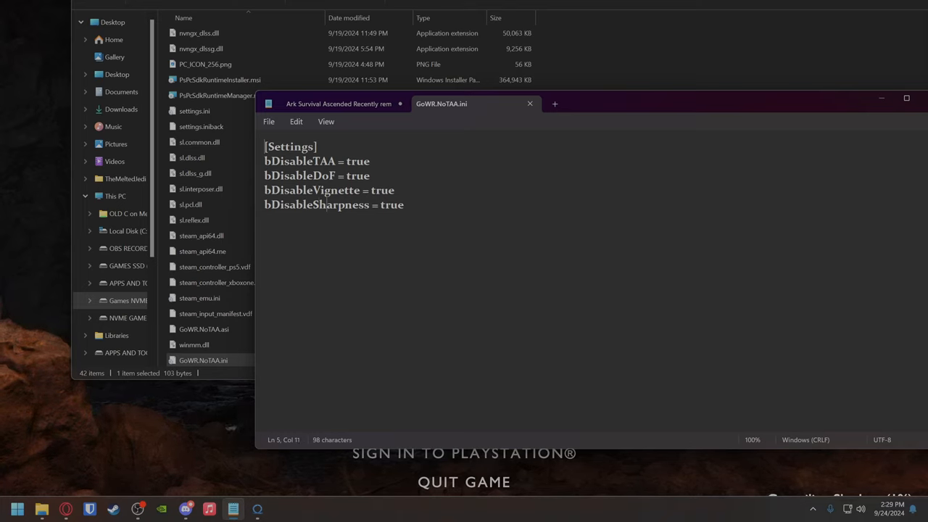
Step: Read GoWR.NoTAA.ini disabling TAA, depth of field, vignette and sharpness, then view the imgsli comparison
double_click(356, 175)
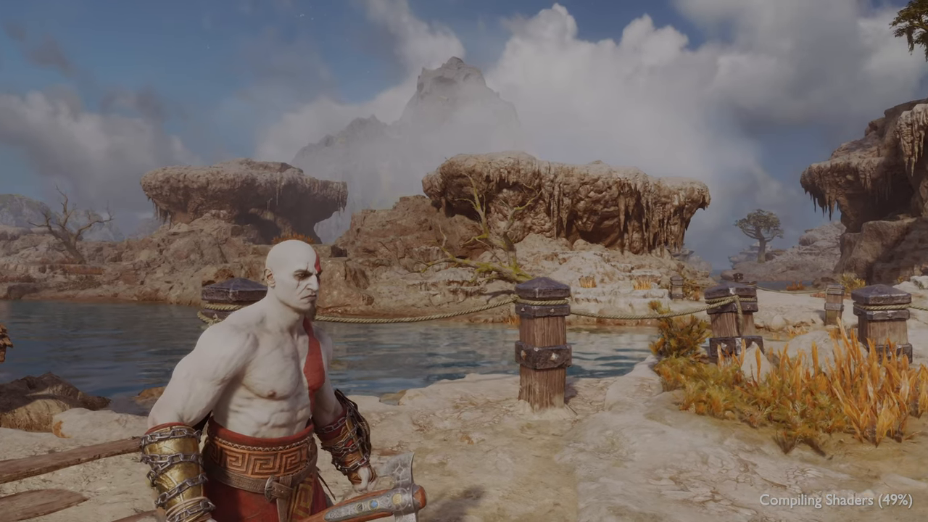
left_click(18, 507)
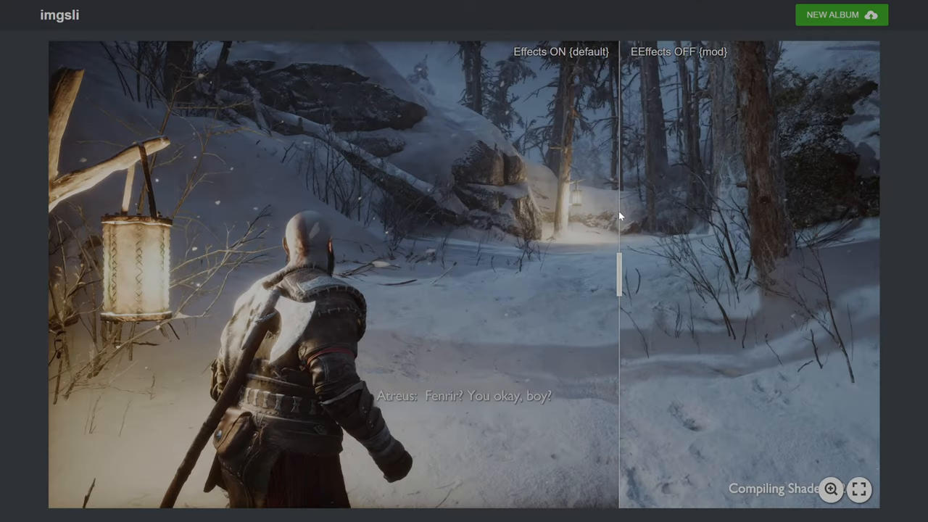
left_click_drag(617, 276, 543, 275)
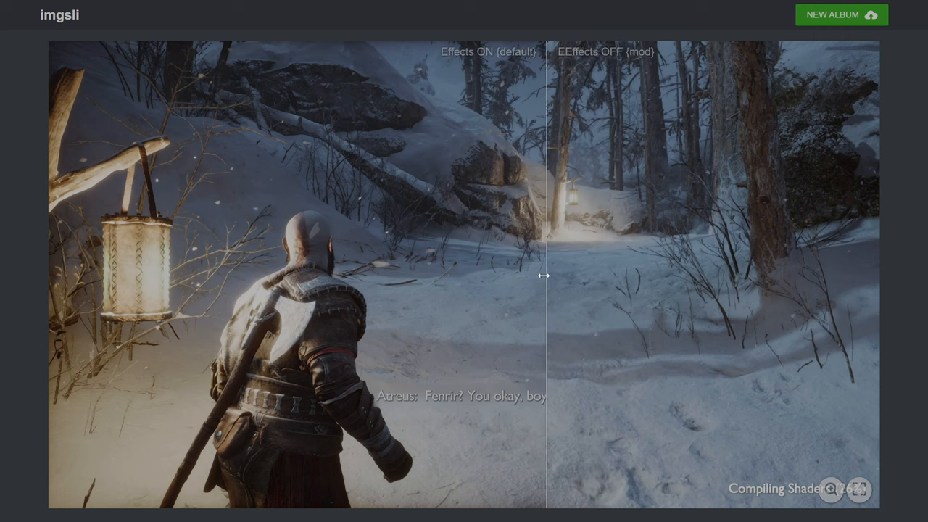
left_click_drag(544, 276, 488, 291)
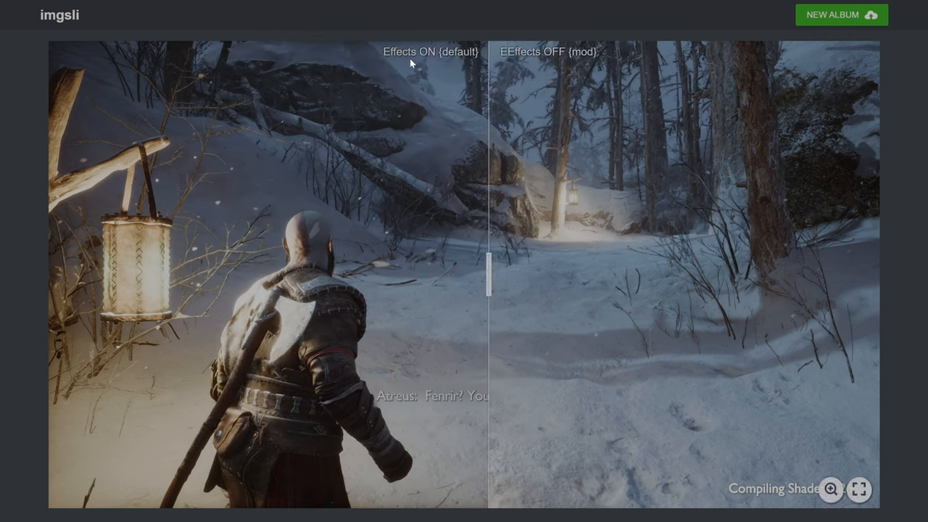
mouse_move(81, 63)
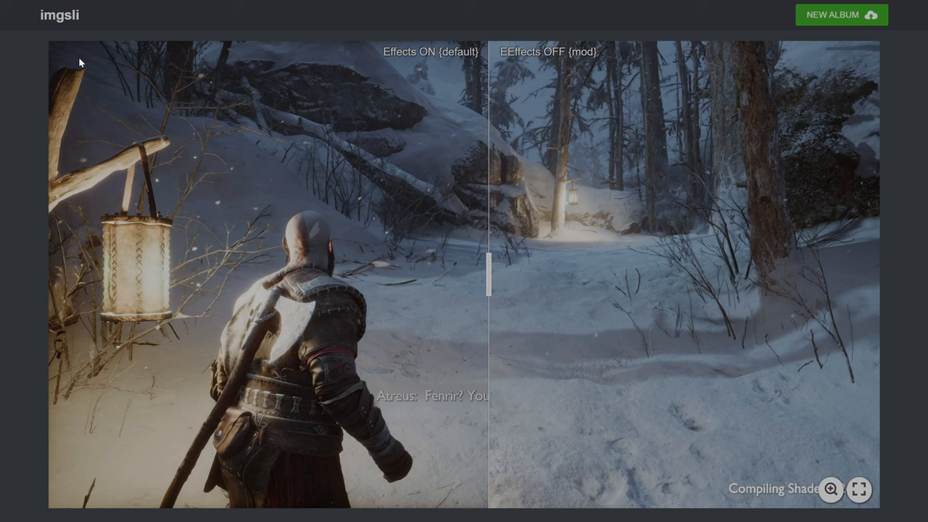
mouse_move(485, 243)
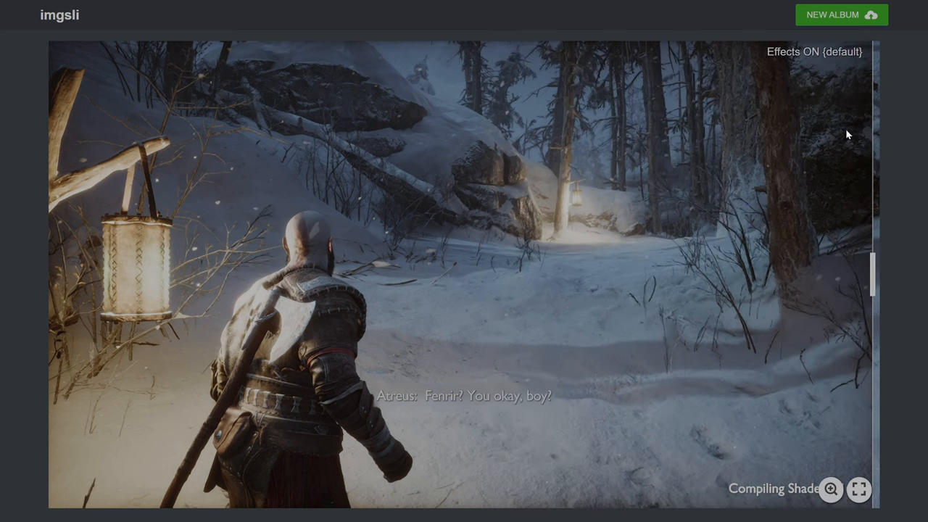
mouse_move(52, 142)
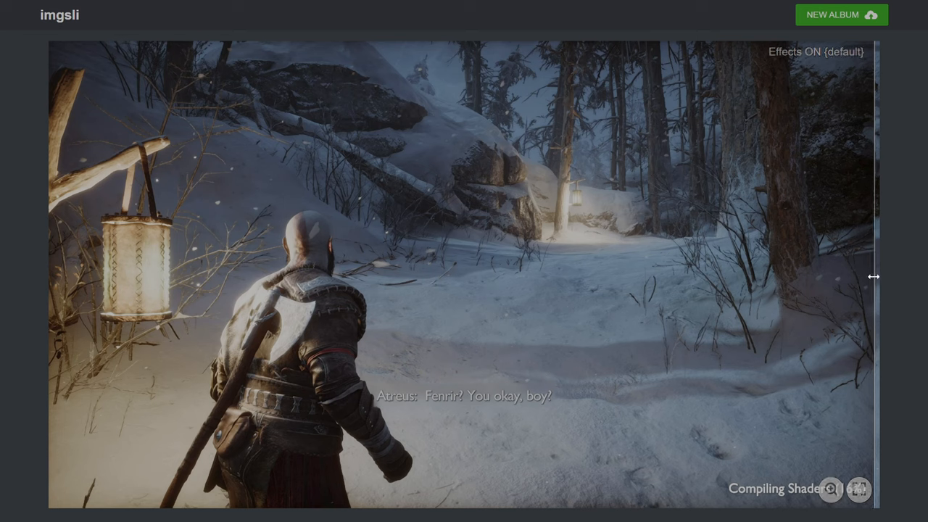
left_click_drag(873, 276, 631, 275)
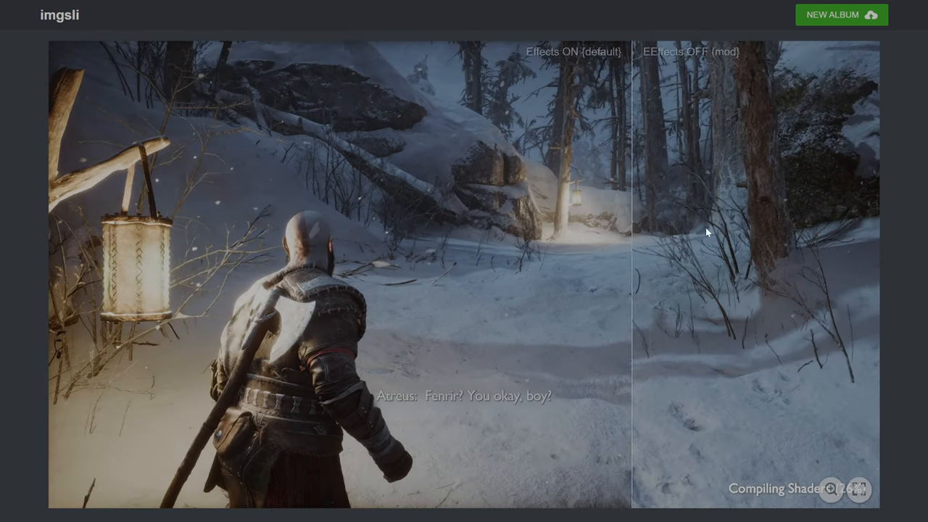
left_click_drag(631, 258, 148, 258)
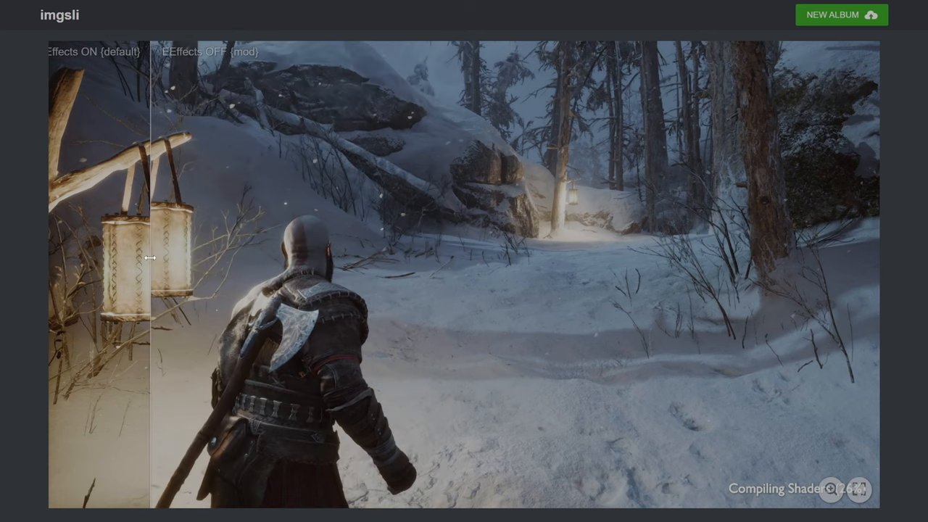
left_click_drag(151, 258, 177, 258)
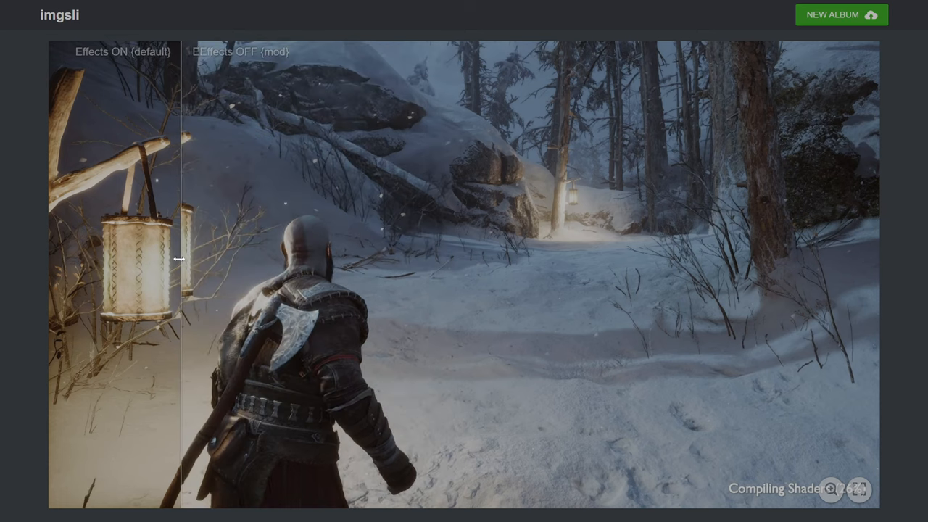
left_click_drag(180, 258, 142, 278)
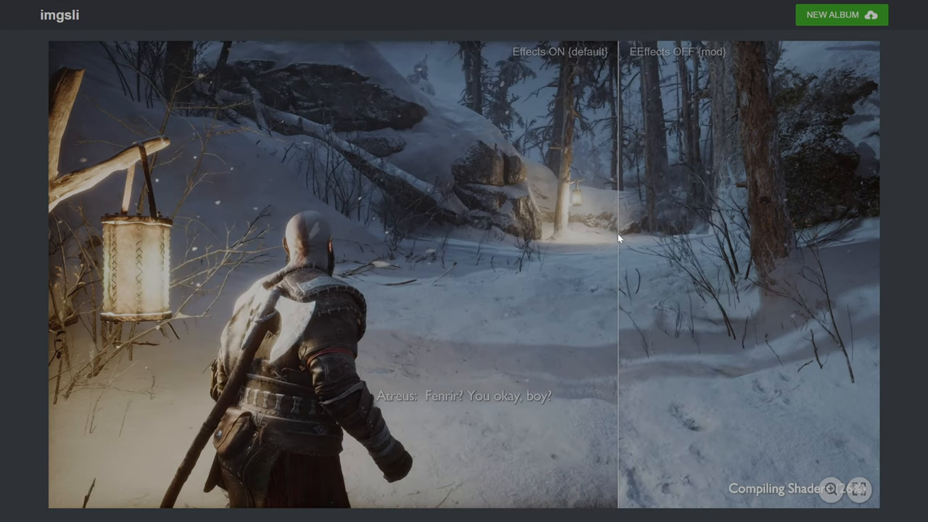
left_click_drag(616, 240, 476, 255)
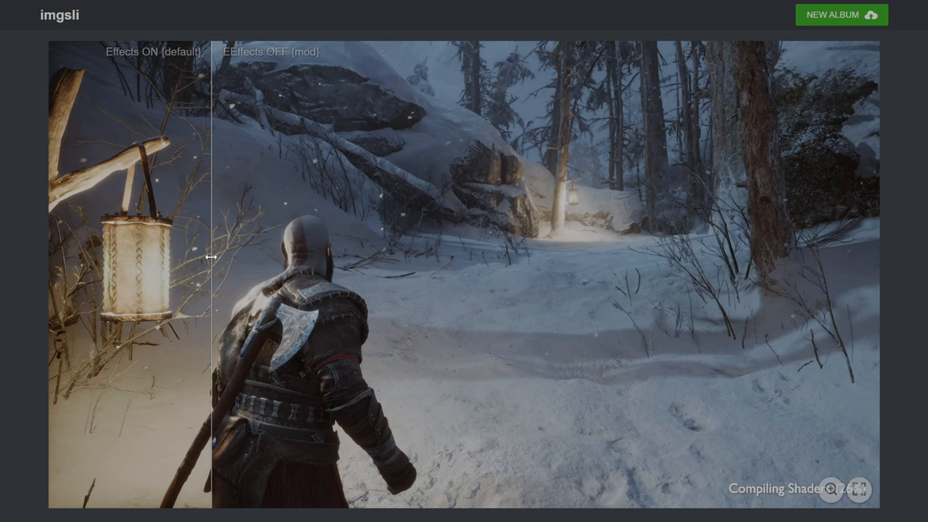
left_click_drag(215, 258, 172, 273)
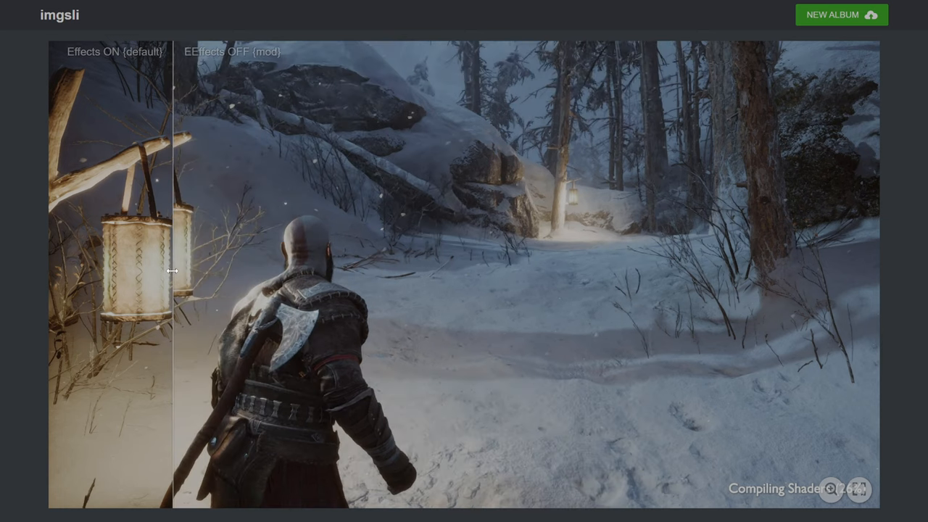
left_click_drag(173, 271, 308, 261)
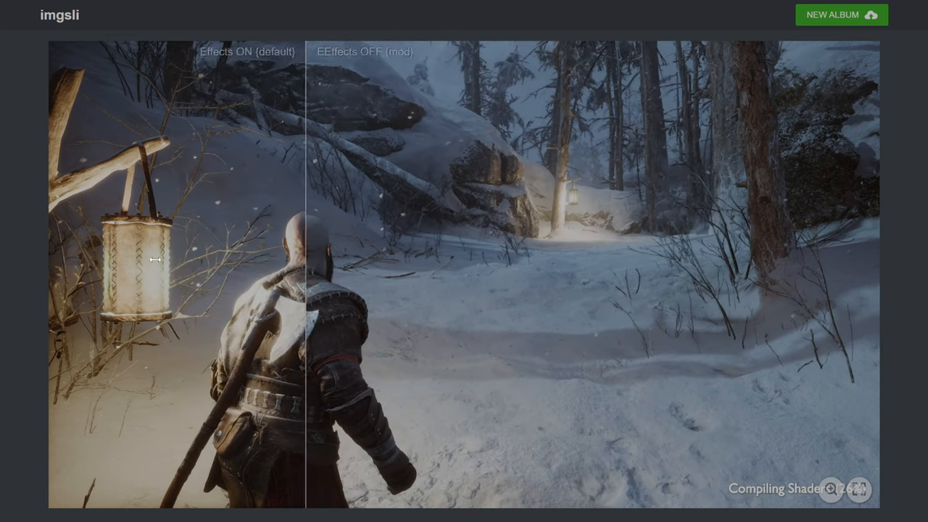